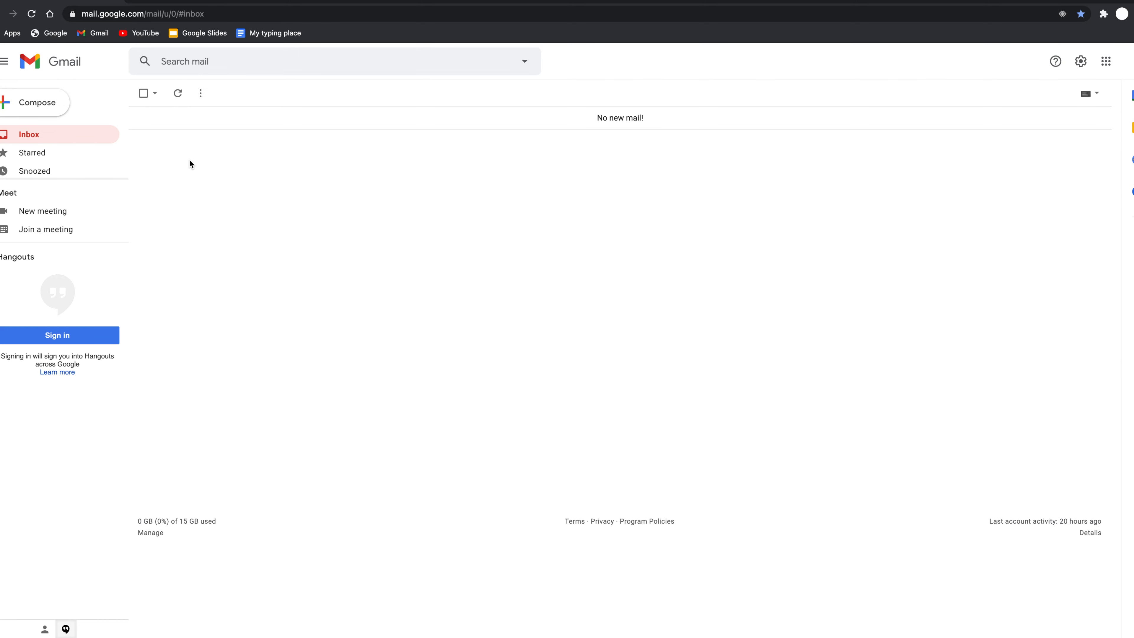
Start a blank New Message draft from the inbox via Compose
click(36, 102)
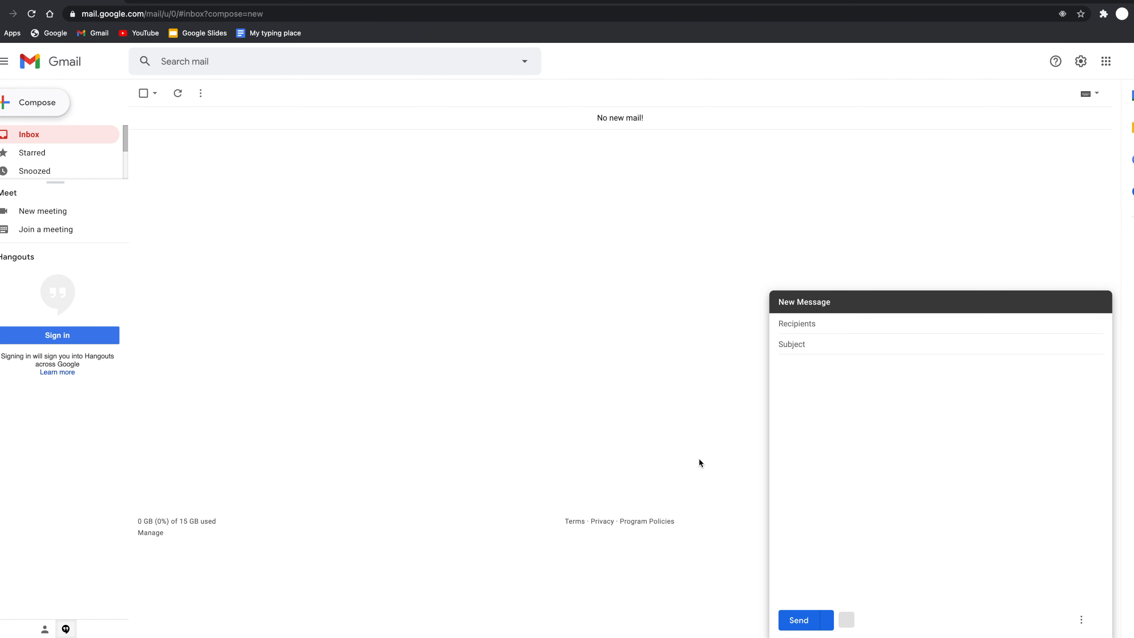
Enter two bold body lines ('xashidcasjoijsaodjoajid', 'xoiajoxo') and select the second line for un-bolding
text(xashidcasjoijsaodjoajidas)
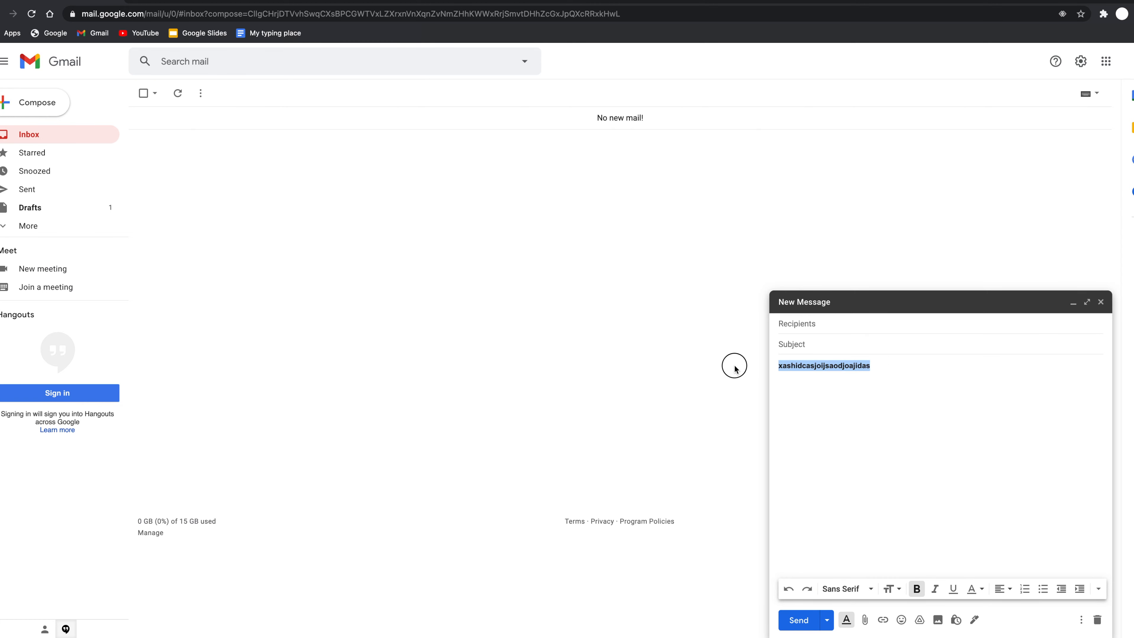
click(892, 379)
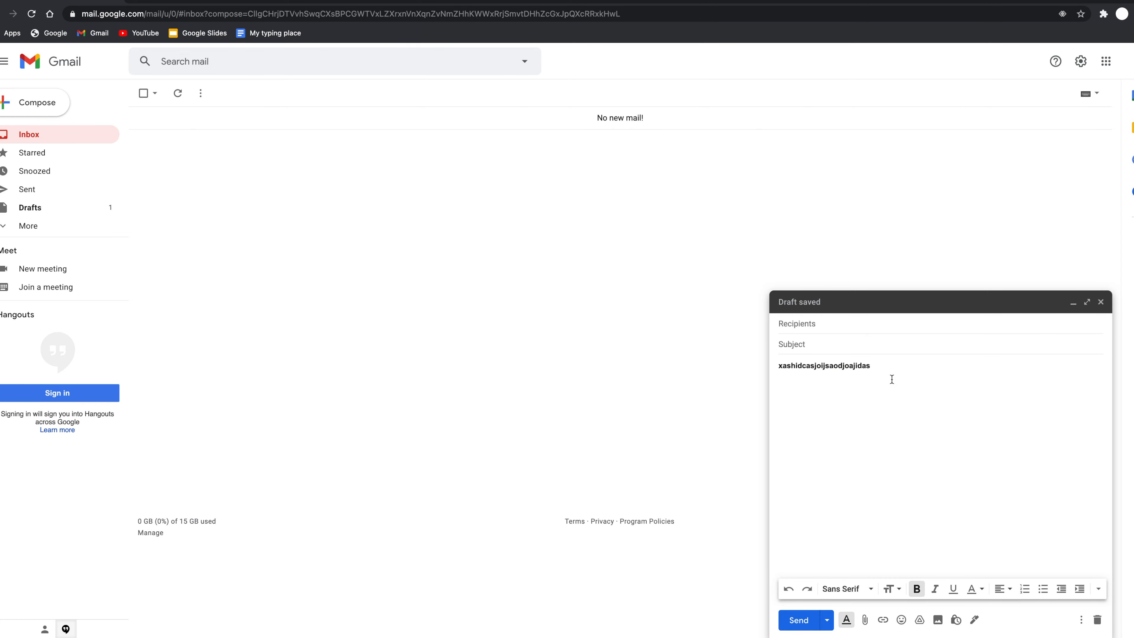
text(xoiajoxo)
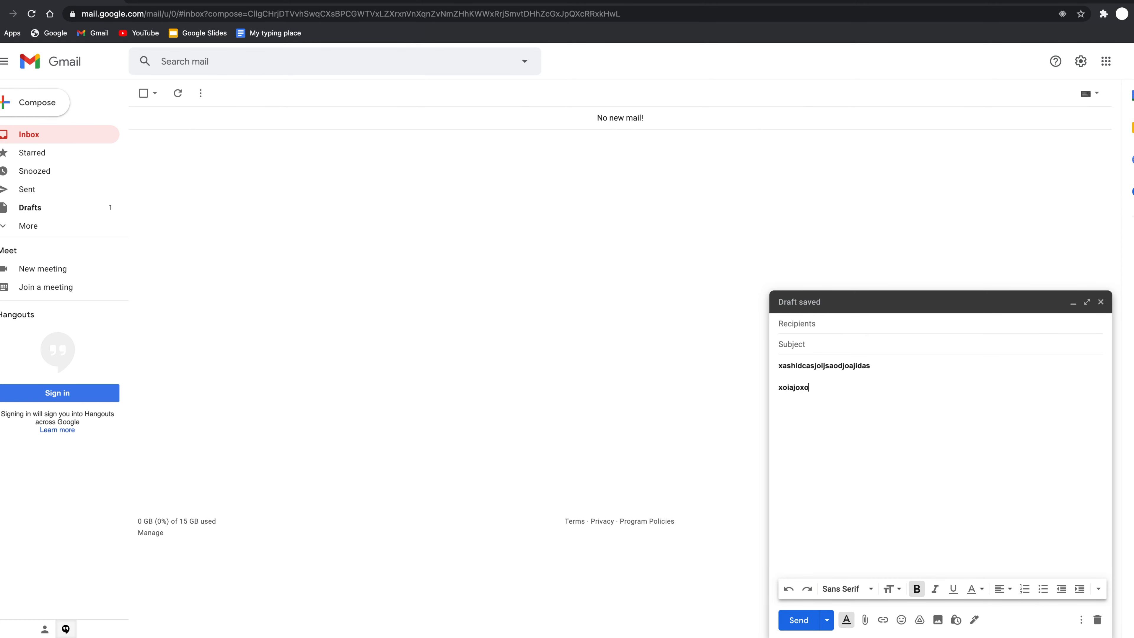
double_click(793, 387)
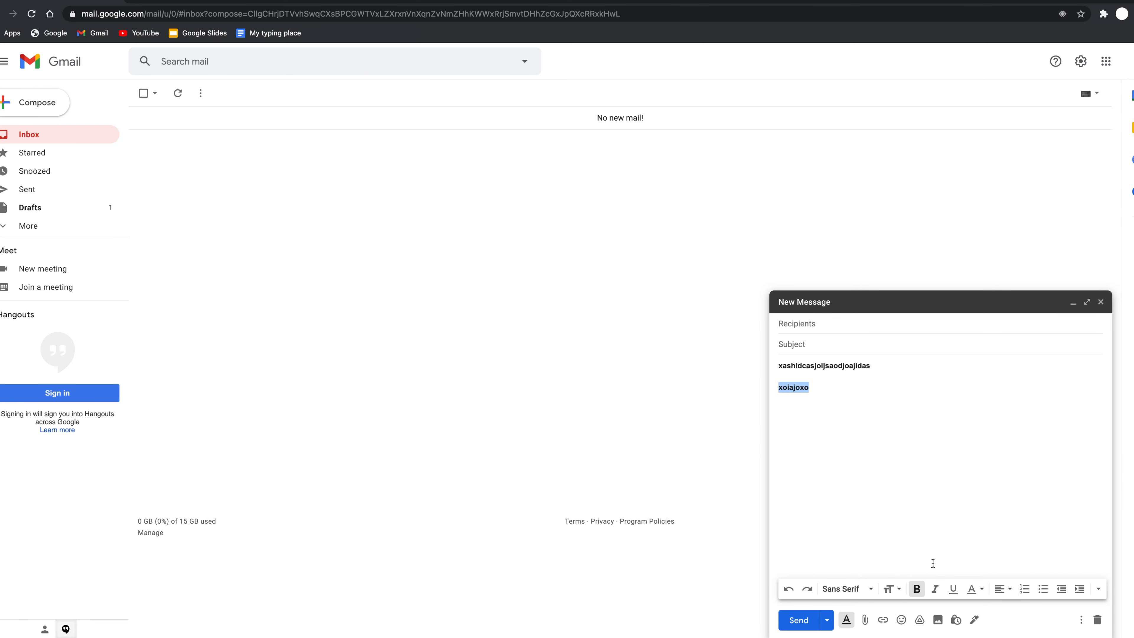